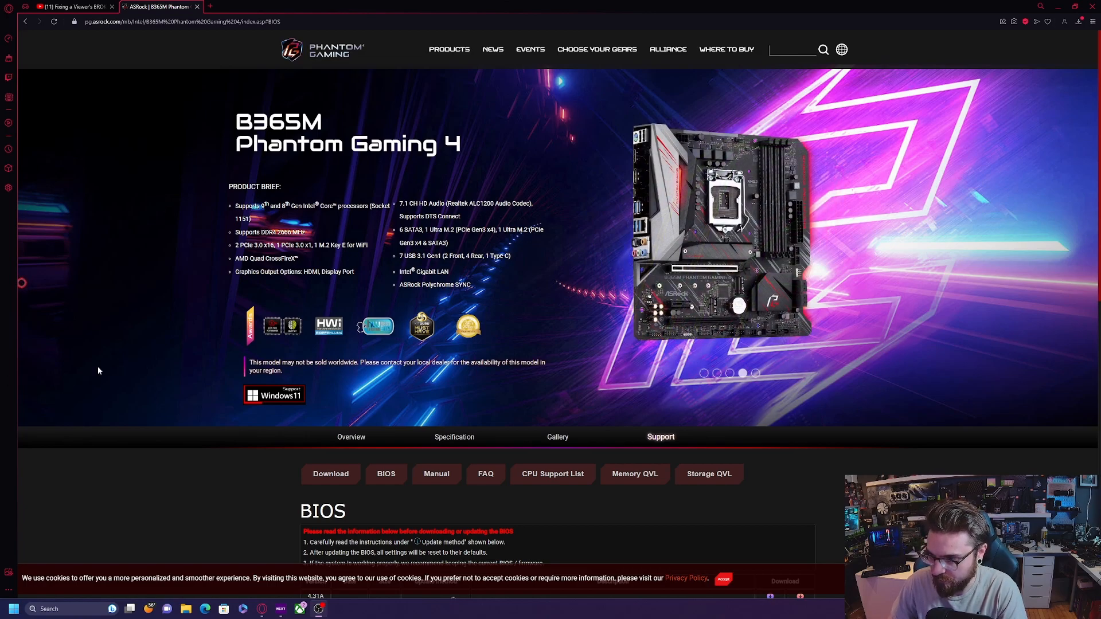
mouse_move(282, 326)
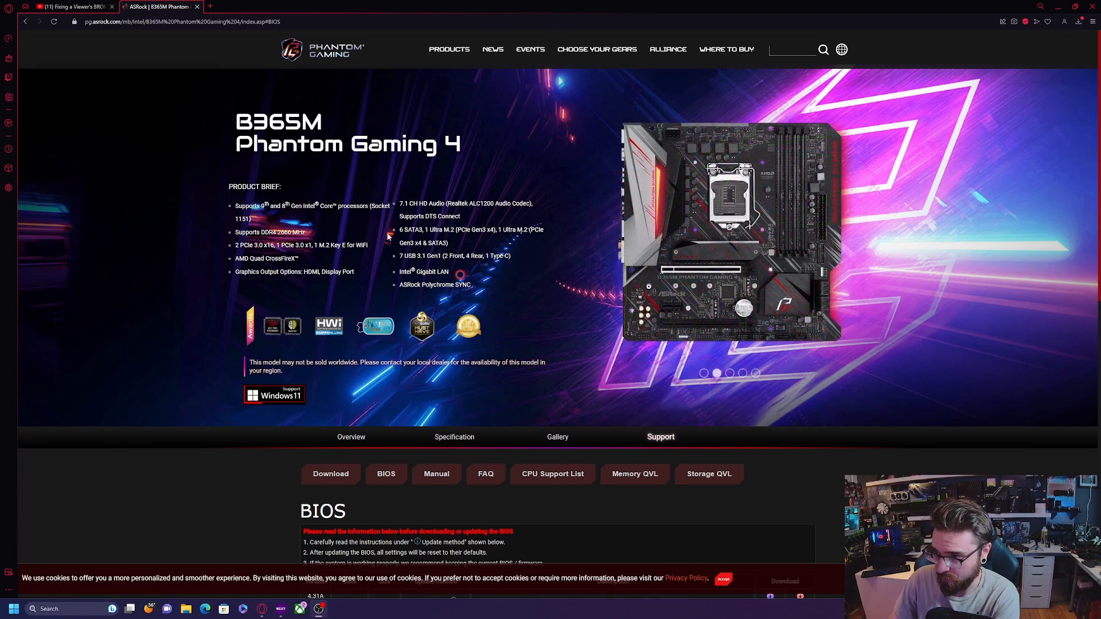
mouse_move(376, 187)
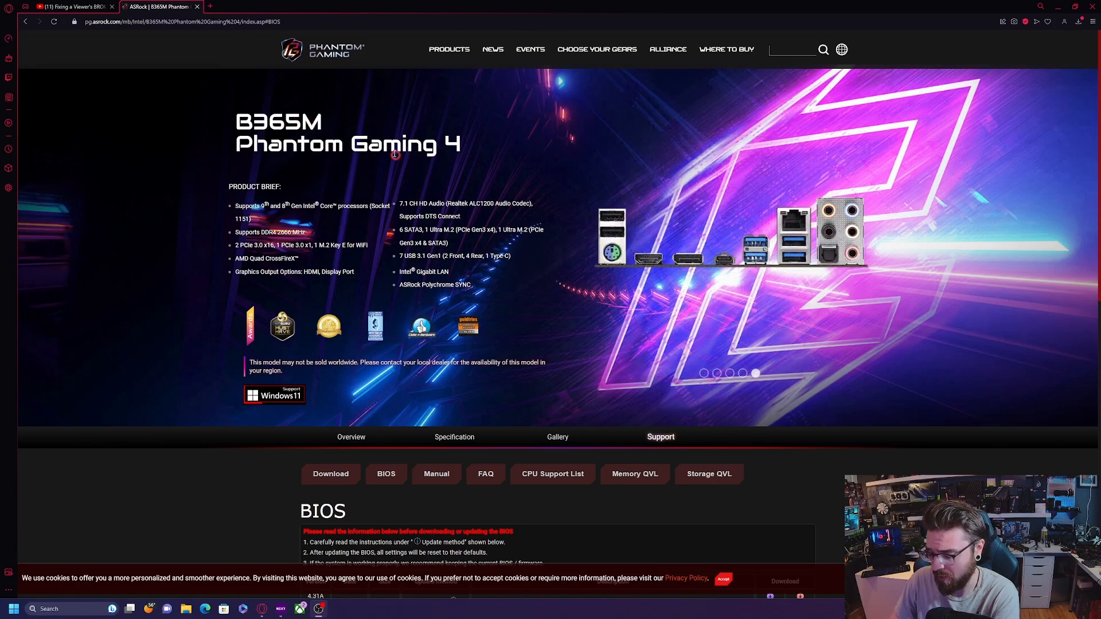
Download the 4.31A beta BIOS zip for the B365M Phantom Gaming 4 from the Global server.
scroll(down, 3)
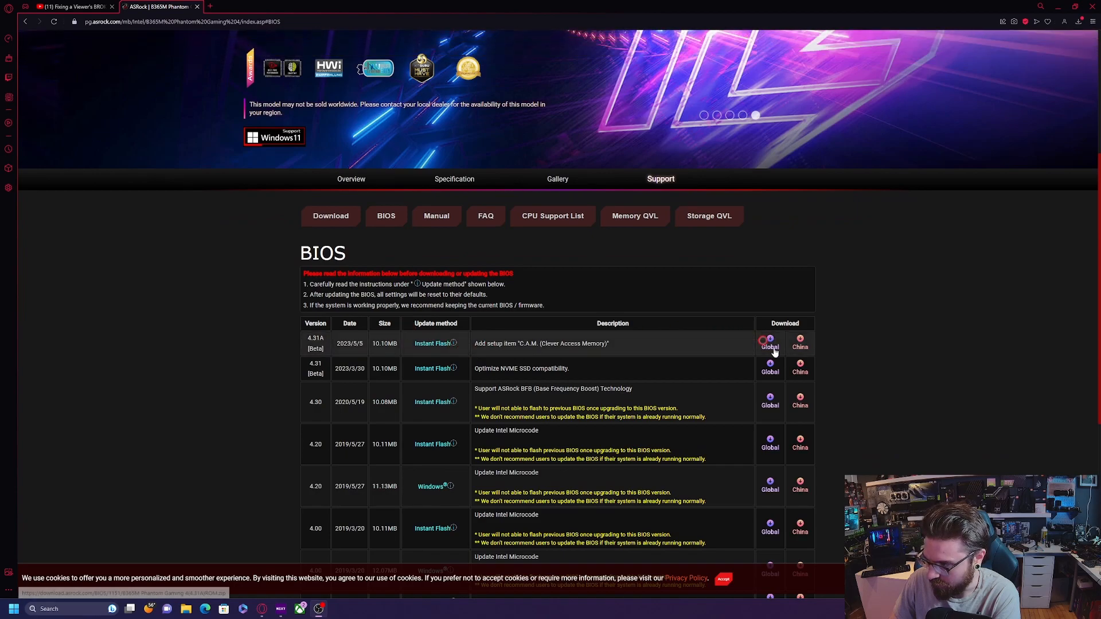
click(769, 343)
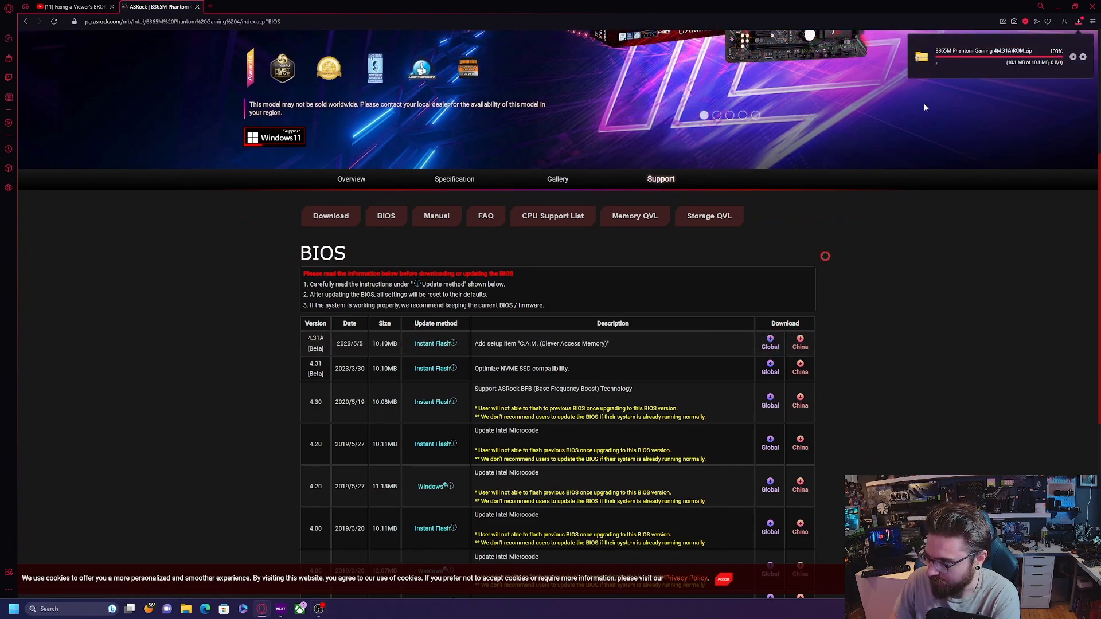